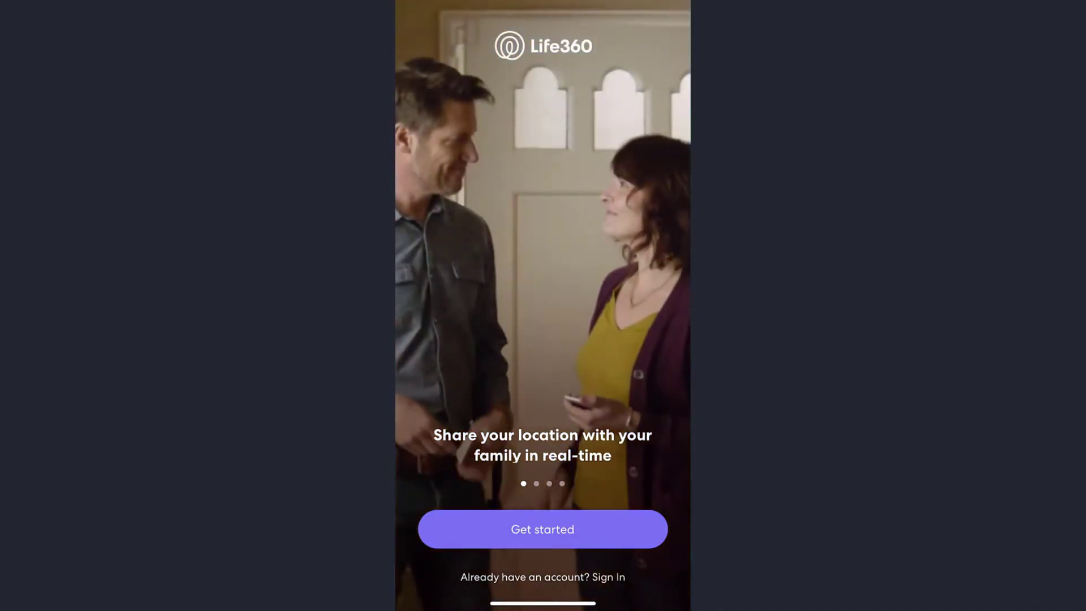
Choose 'Already have an account? Sign In' from the Life360 welcome screen
left_click(611, 575)
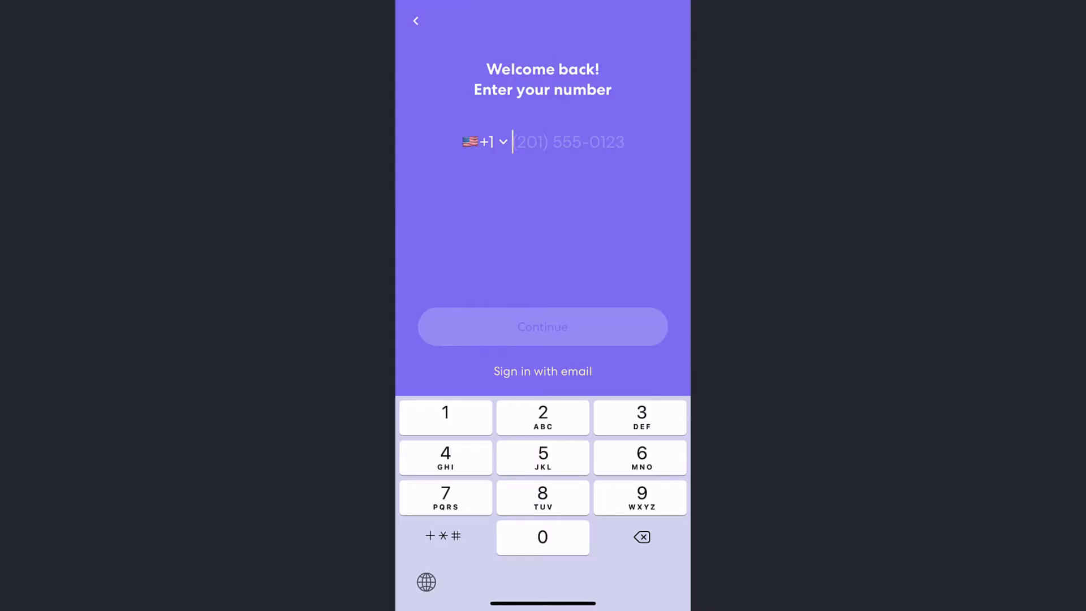
Enter the account phone number with the +977 (Nepal) country code selected
left_click(512, 142)
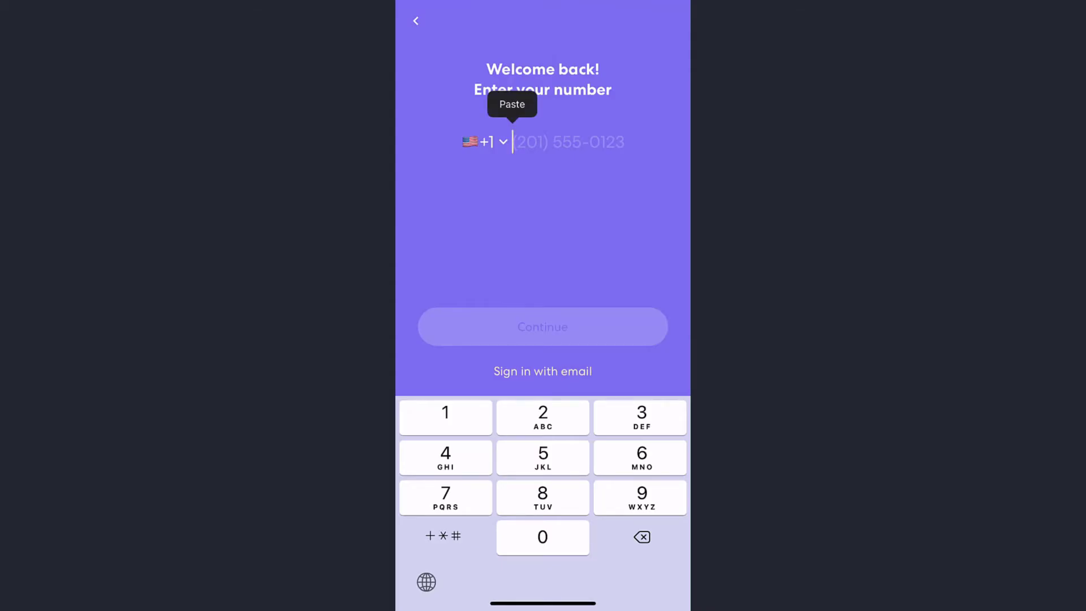
left_click(484, 143)
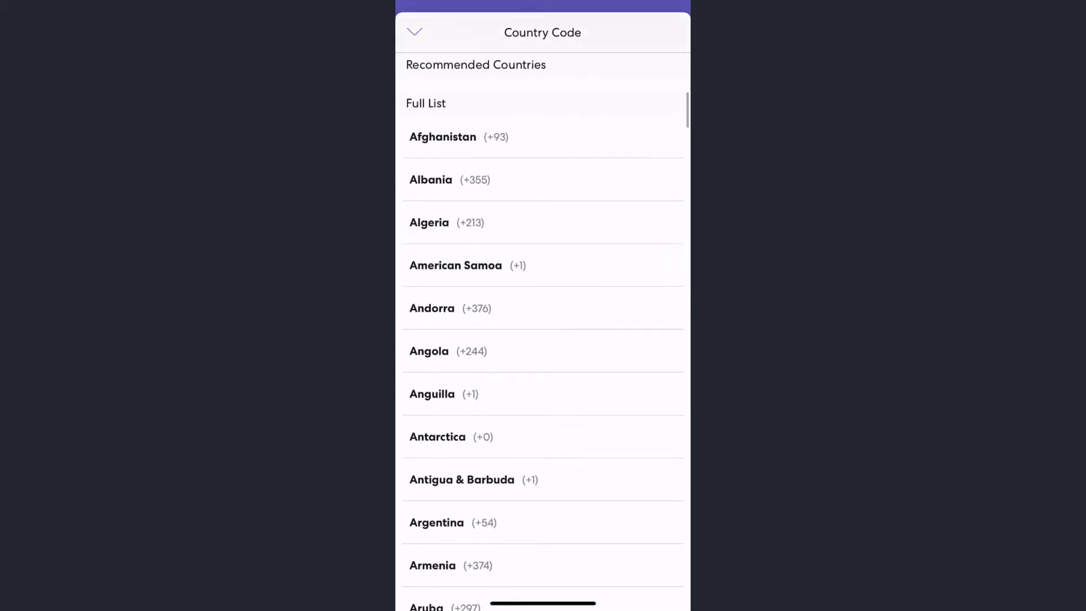
scroll("down", 3)
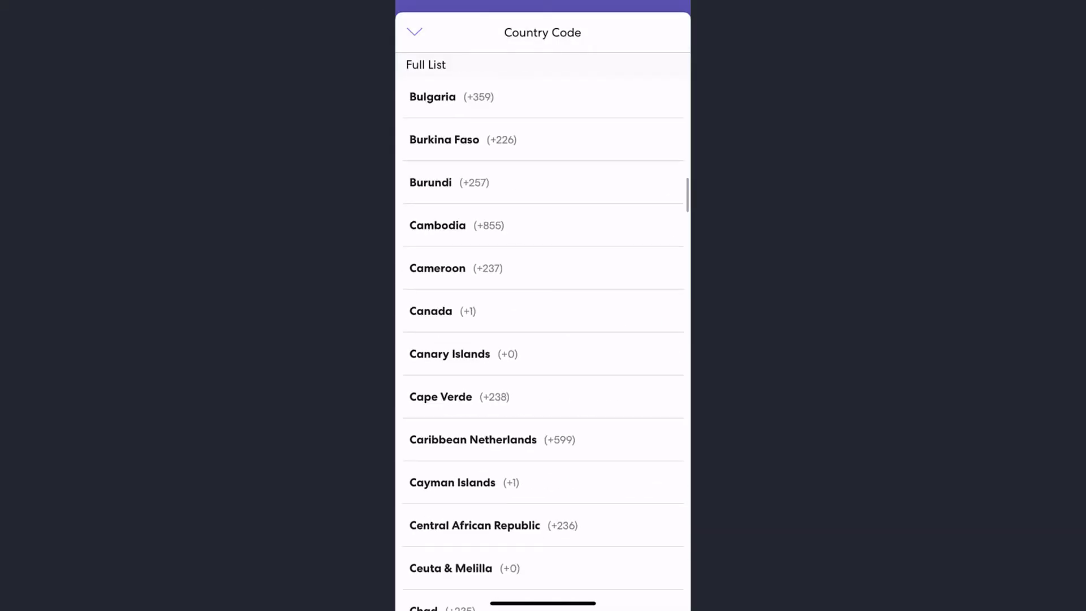
scroll("down", 3)
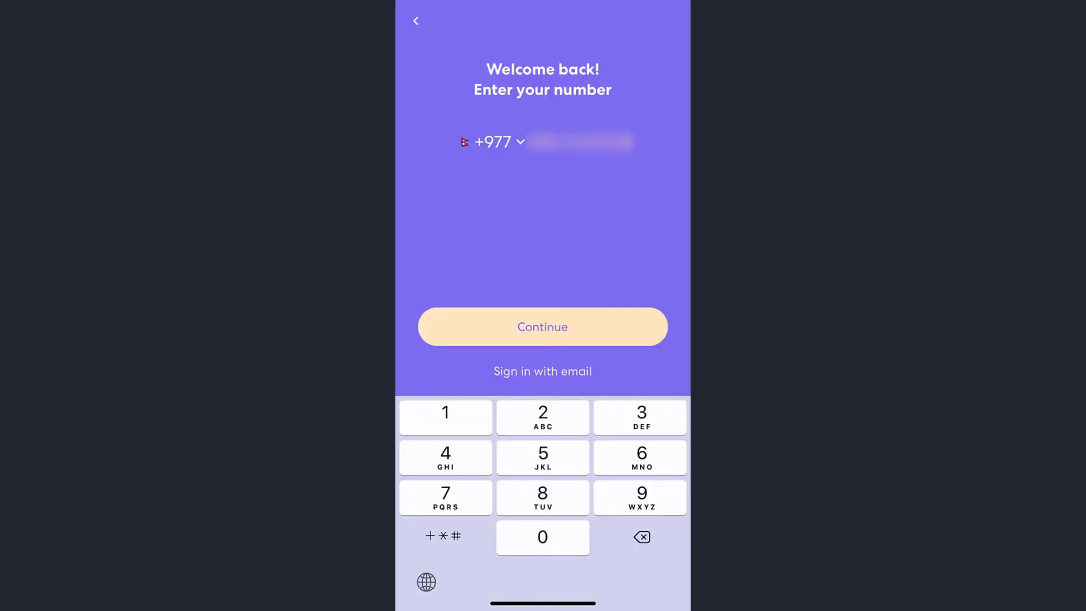
Submit the phone number and choose 'Forgot password?' to reach the Safari reset page
left_click(543, 327)
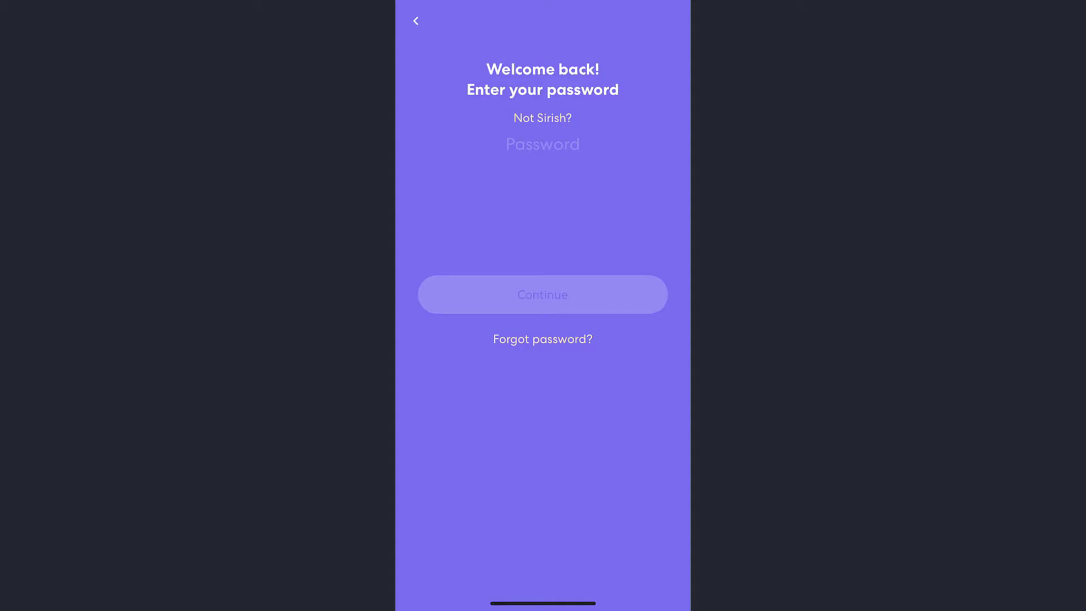
left_click(542, 339)
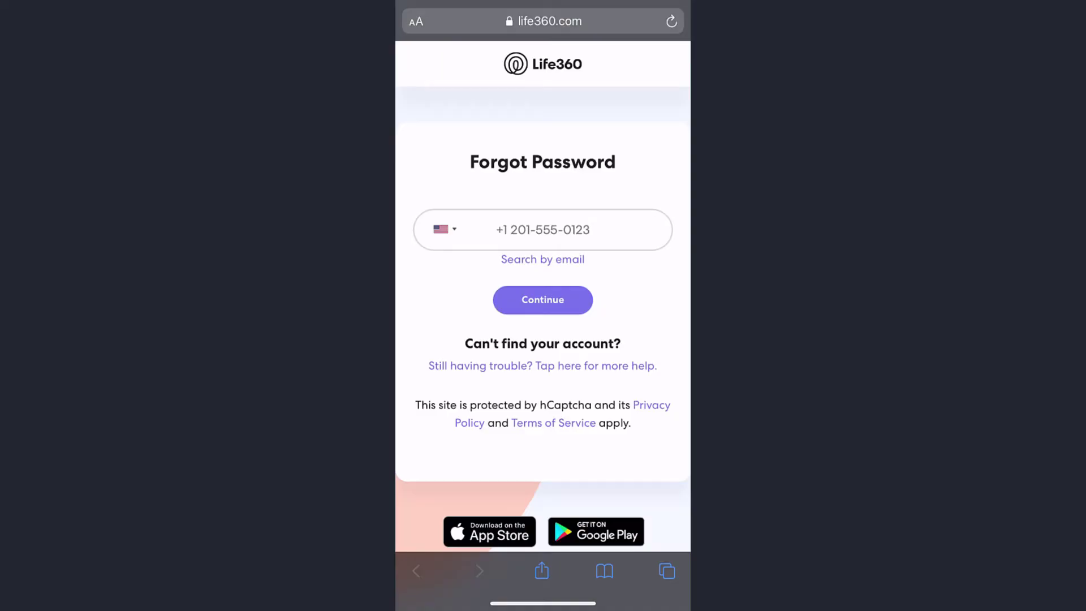
Request a password reset link for the +977 Nepal phone number via Continue
left_click(443, 229)
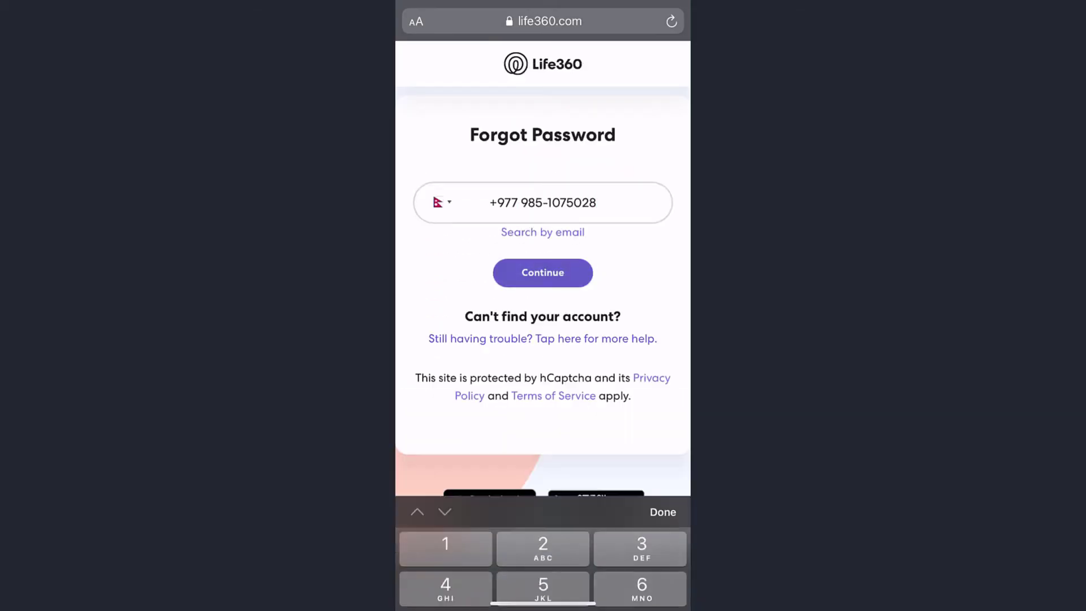
left_click(543, 273)
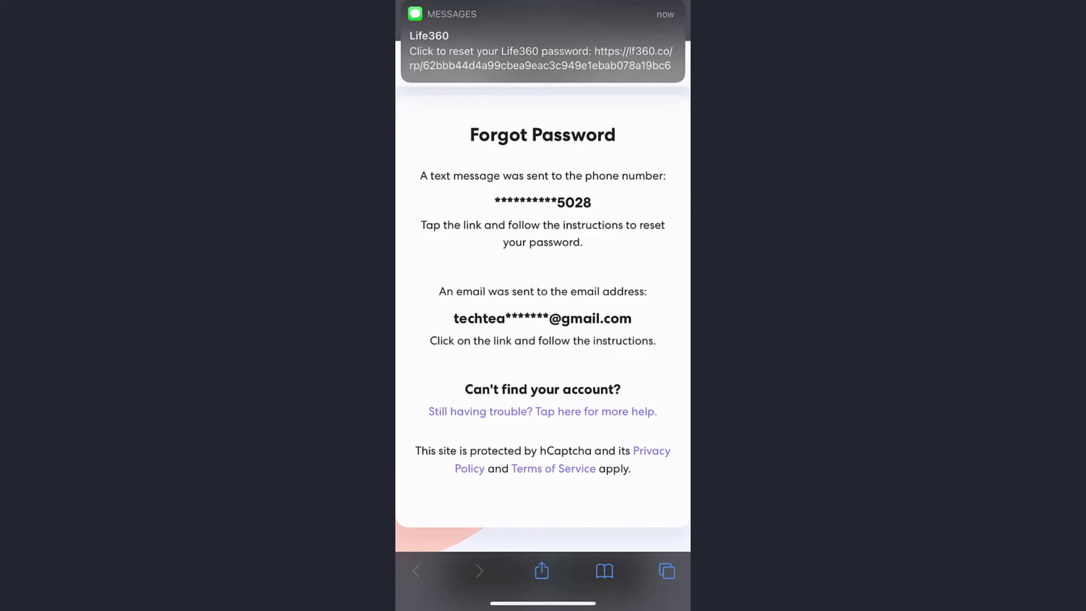
Follow the Life360 reset link from the incoming text message notification
left_click(542, 48)
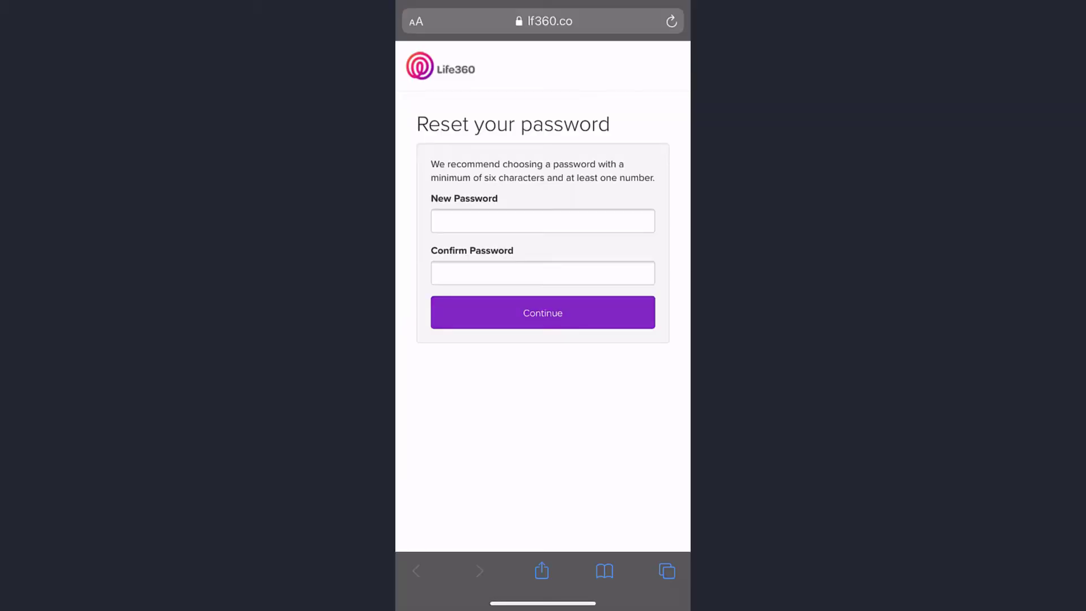
Enter and confirm the new password, submit it, and decline Safari's save-password prompt
left_click(543, 221)
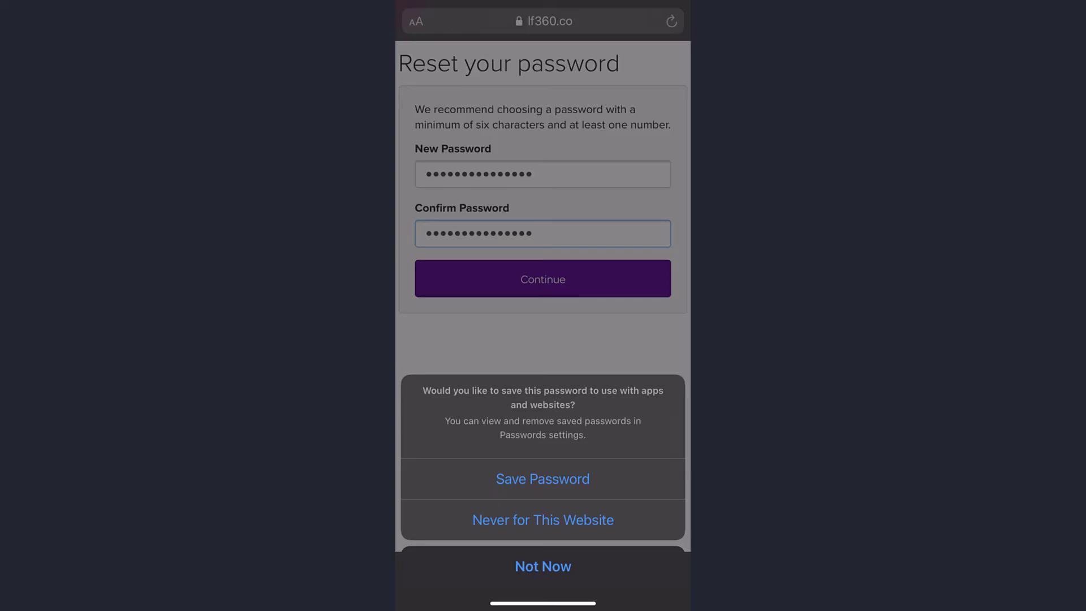
left_click(543, 566)
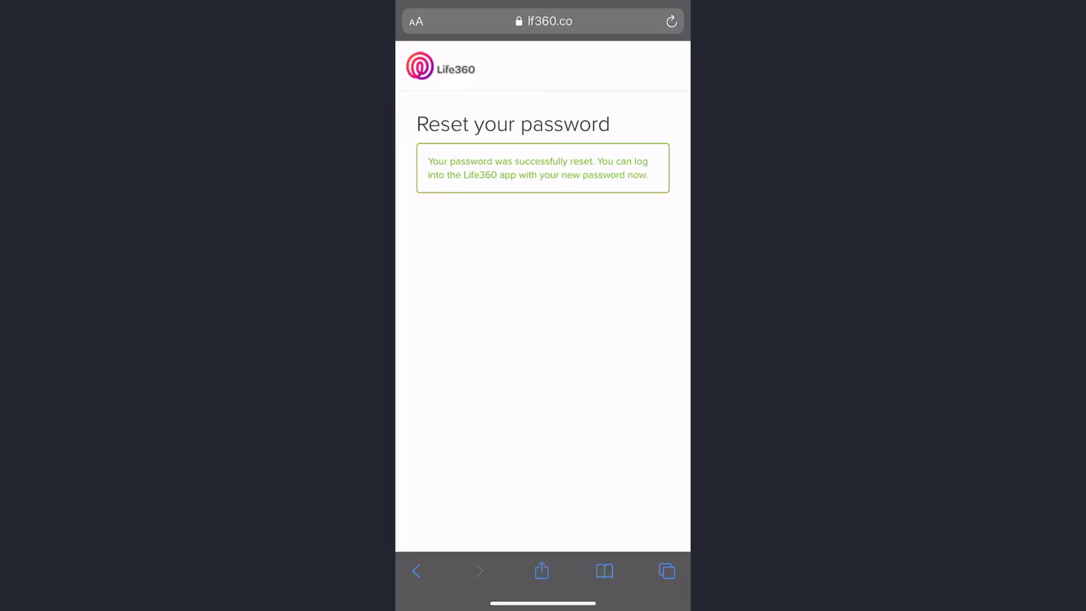